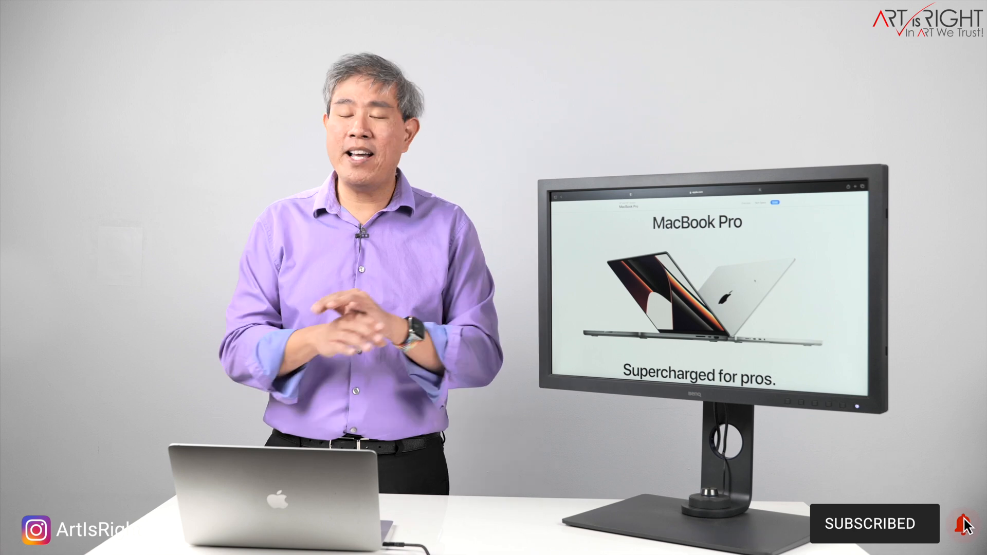
pyautogui.click(968, 523)
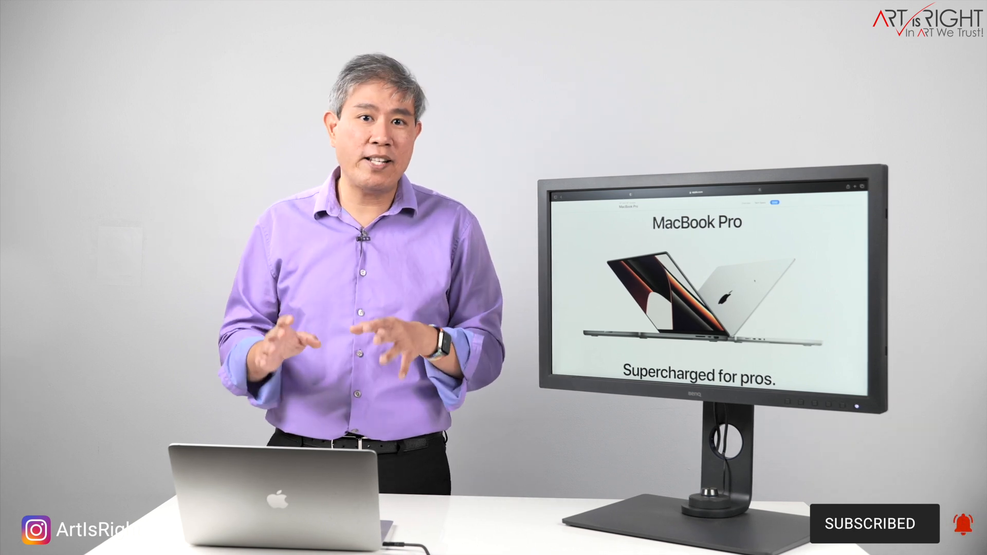